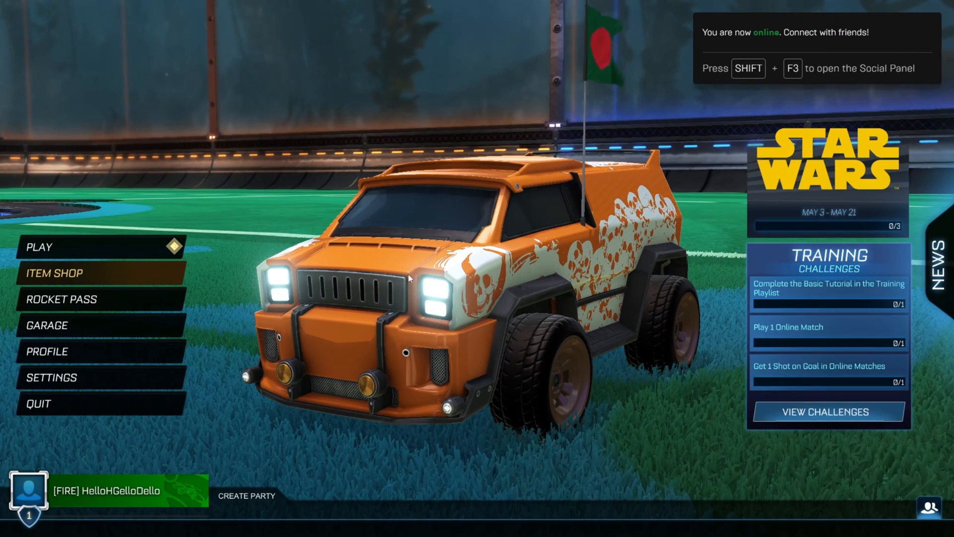
# In Gameplay settings, set Bandwidth Limit to High and Input Buffer to CSTS.
pyautogui.click(51, 377)
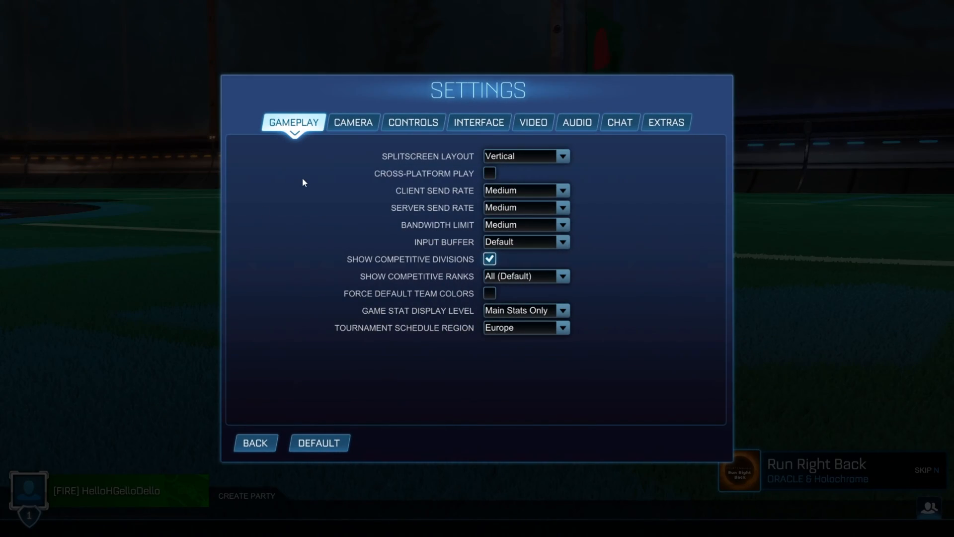
pyautogui.moveTo(431, 194)
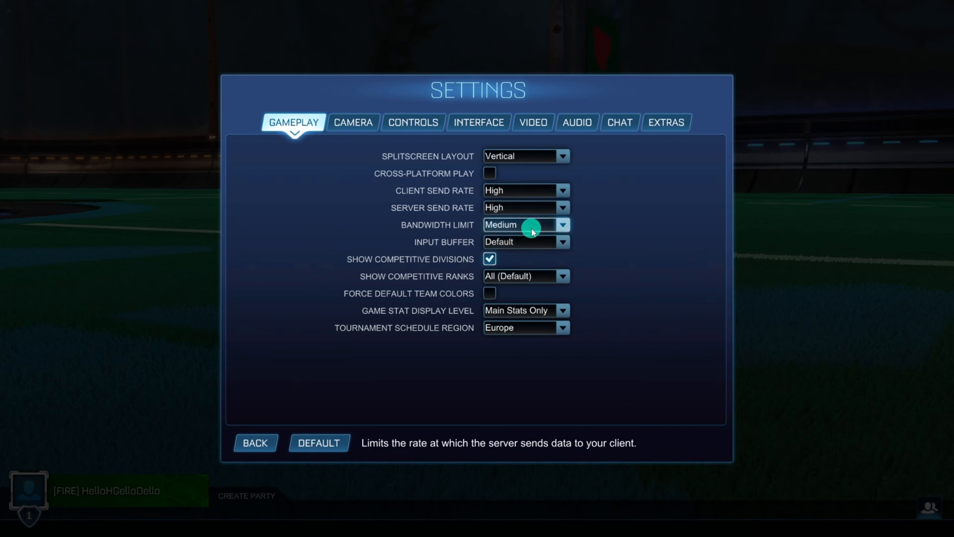
pyautogui.click(524, 224)
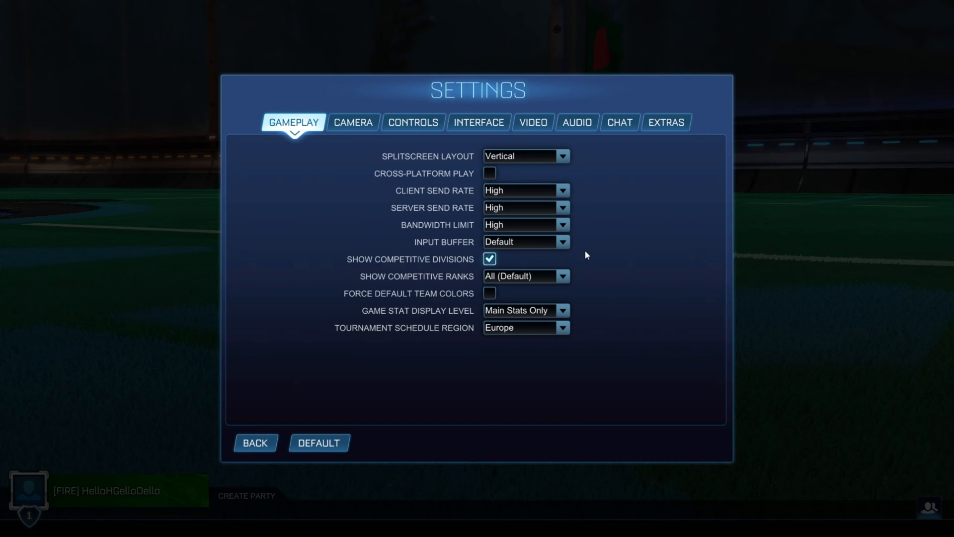
pyautogui.moveTo(547, 258)
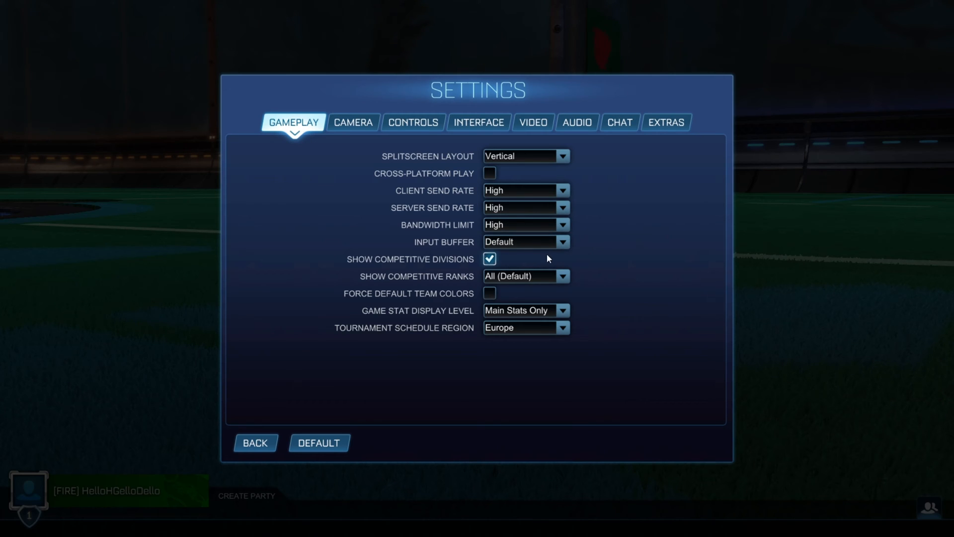
pyautogui.click(525, 242)
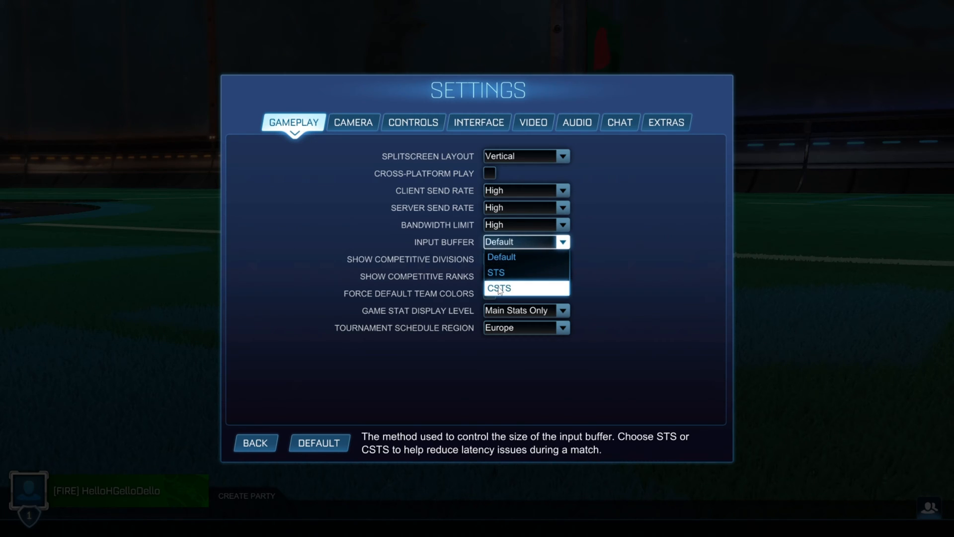
pyautogui.click(531, 122)
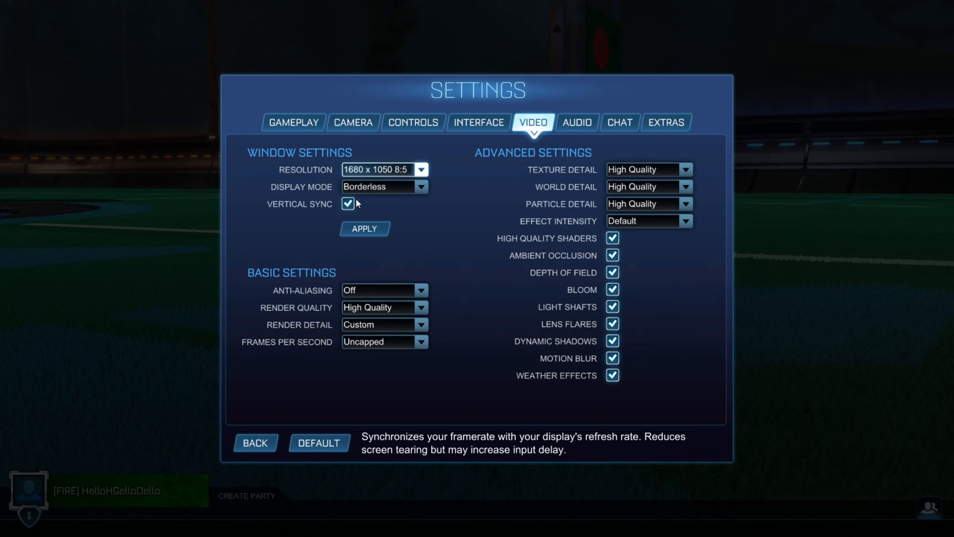
# Turn Vertical Sync off, keep Anti-Aliasing Off and set Render Quality to High Performance.
pyautogui.click(347, 204)
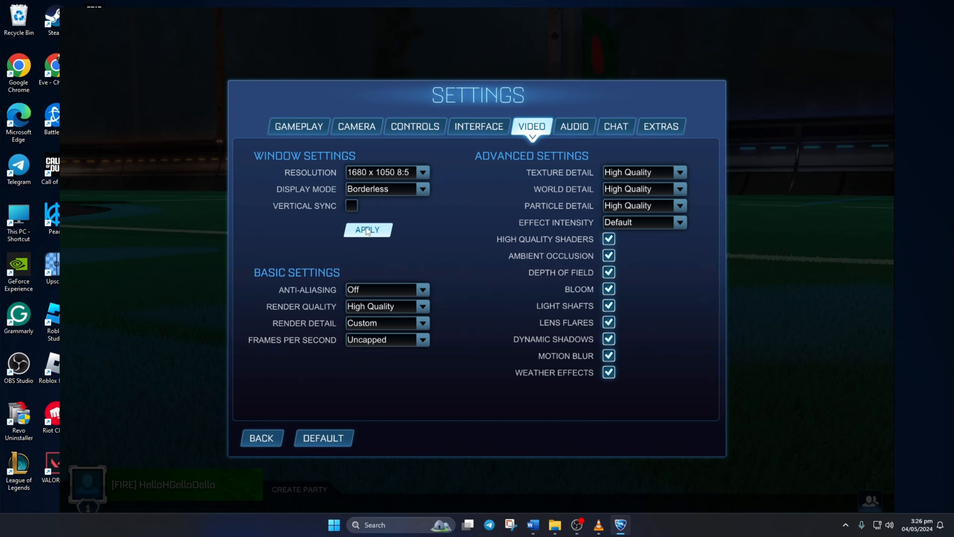
pyautogui.click(385, 289)
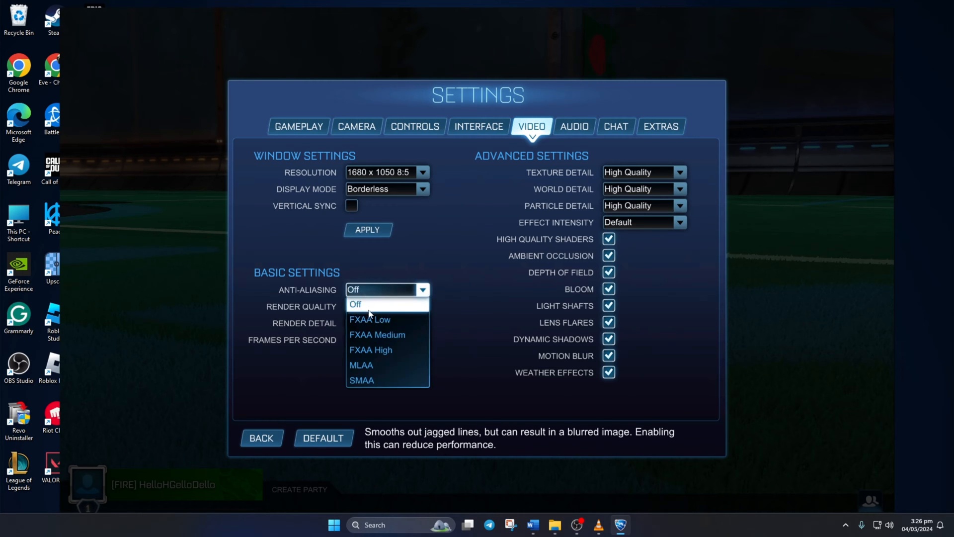
pyautogui.click(384, 306)
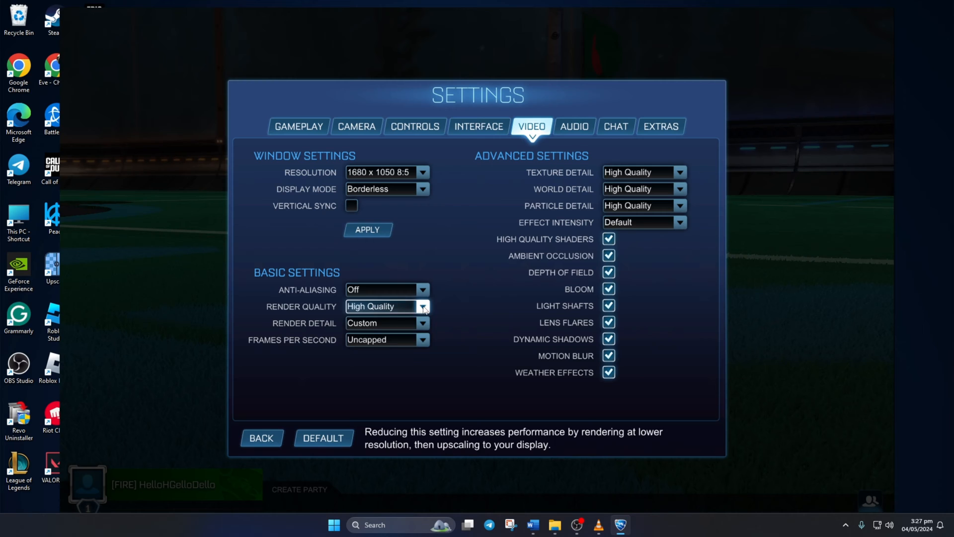
pyautogui.click(380, 306)
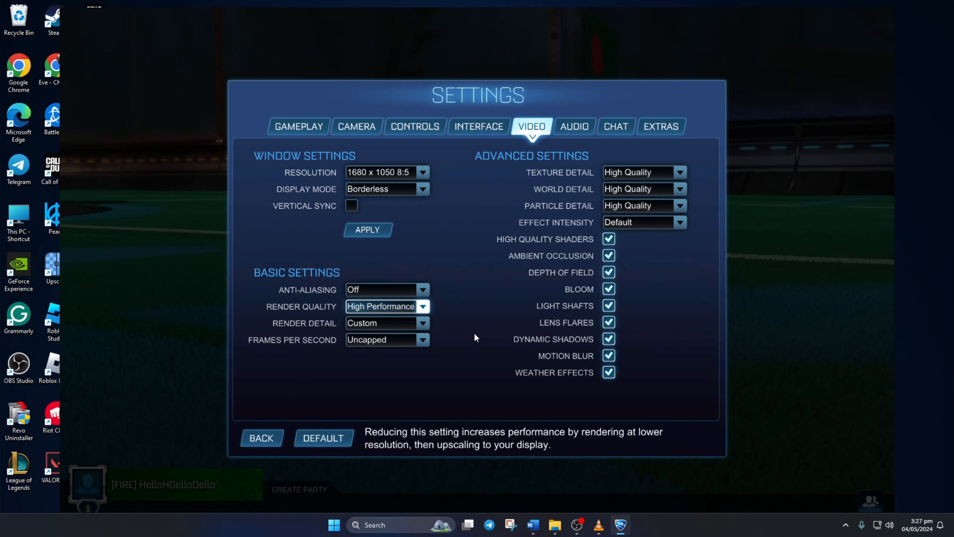
pyautogui.moveTo(639, 172)
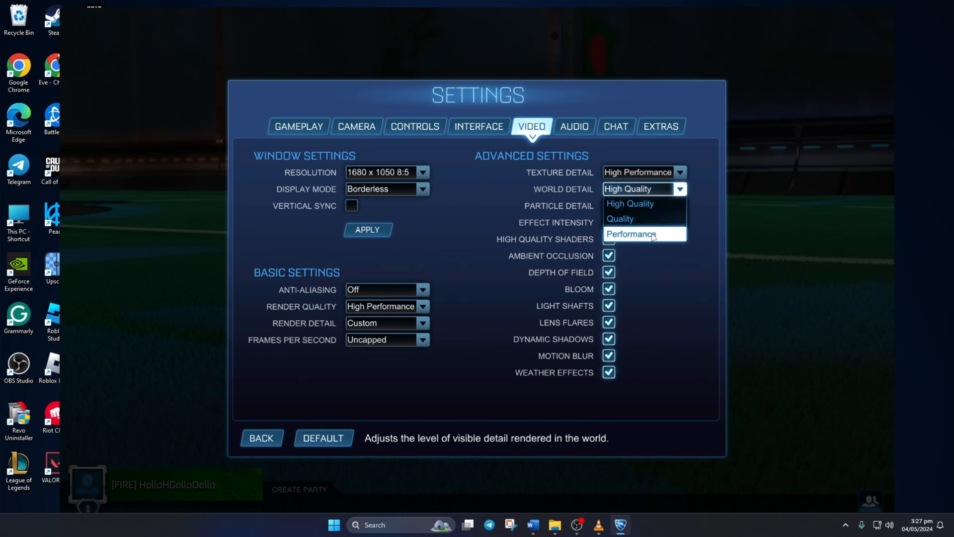
# Set World Detail to Performance and turn off High Quality Shaders and Dynamic Shadows.
pyautogui.click(630, 234)
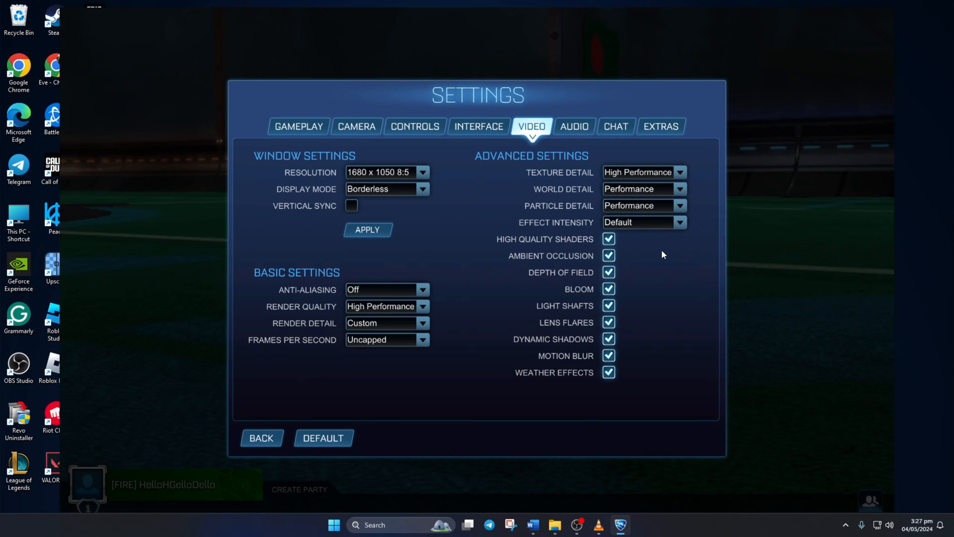
pyautogui.moveTo(609, 238)
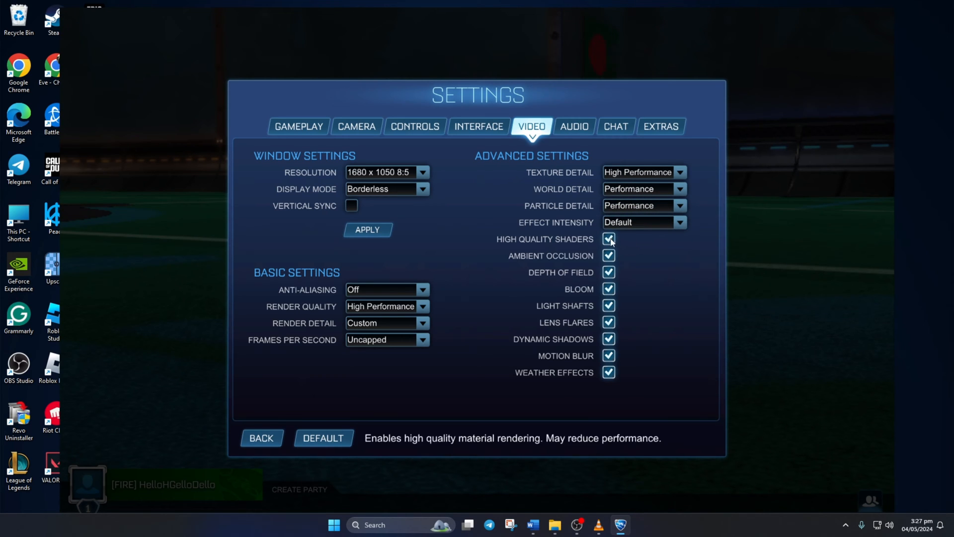
pyautogui.click(608, 238)
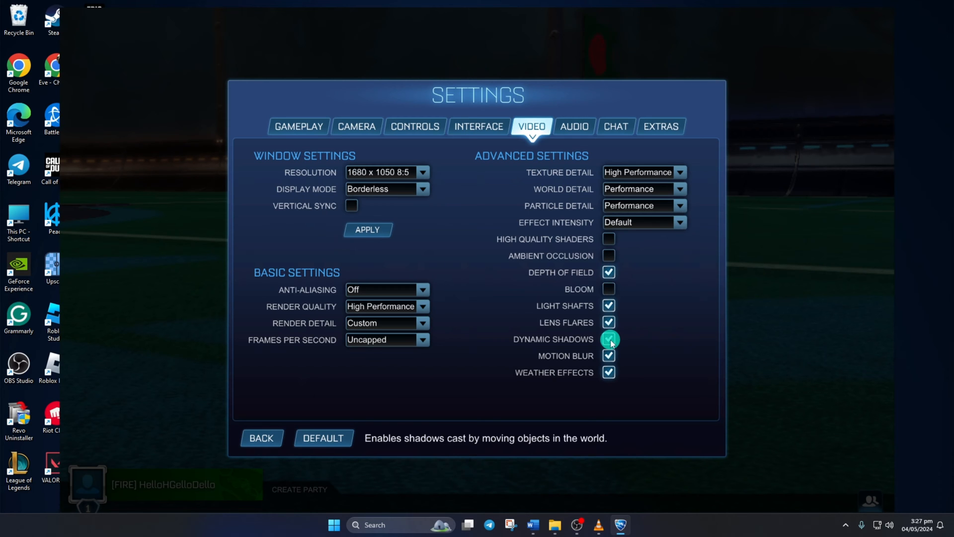
pyautogui.click(261, 437)
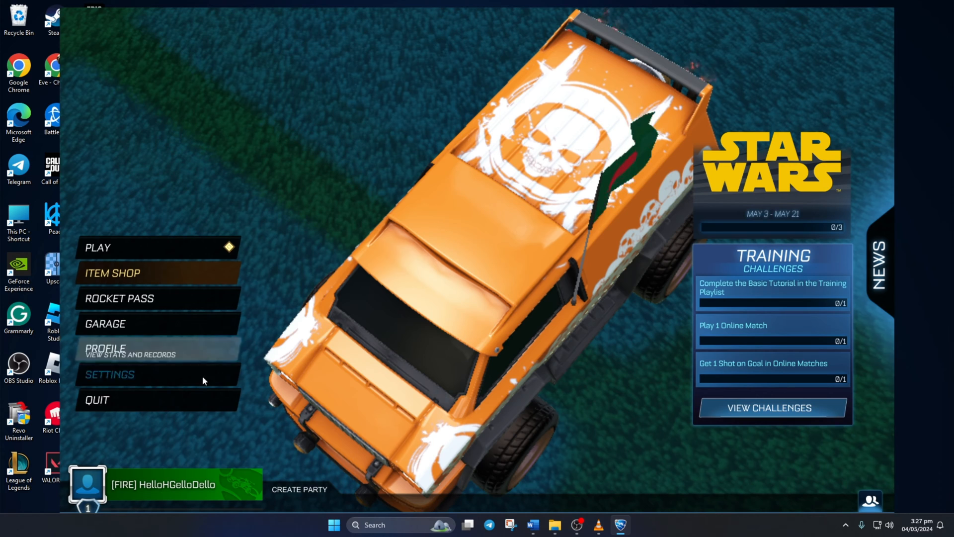
# Launch Windows Settings from Start and scroll the Display page to Related settings.
pyautogui.click(333, 524)
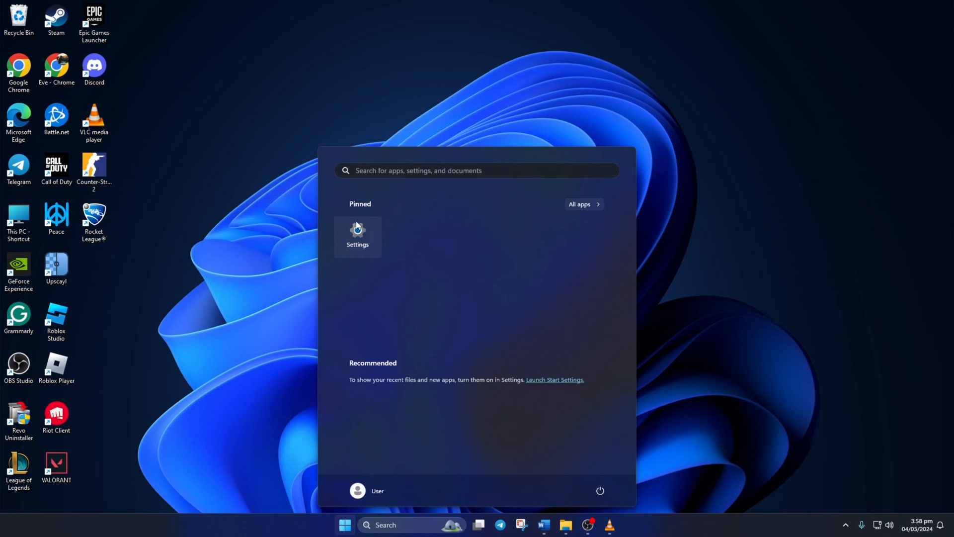
pyautogui.click(358, 237)
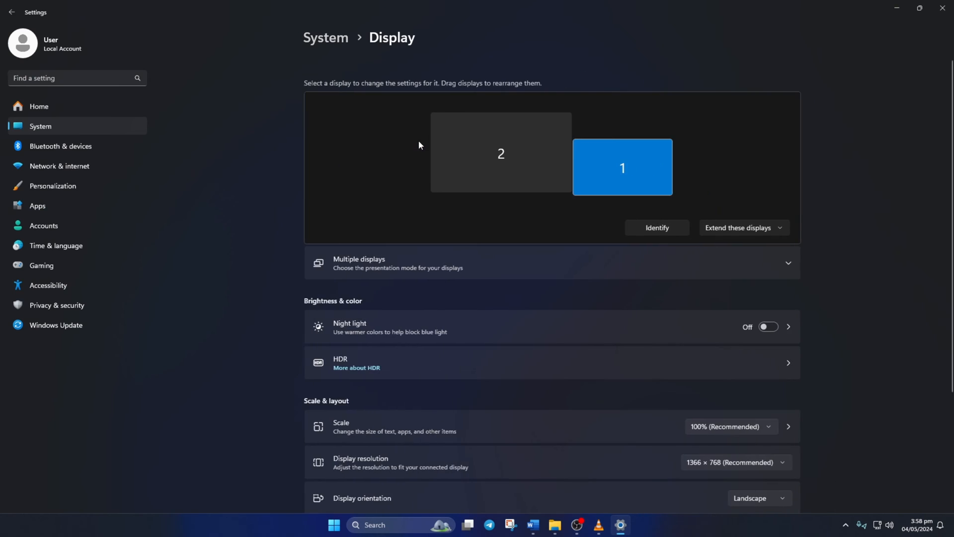
pyautogui.scroll(-3)
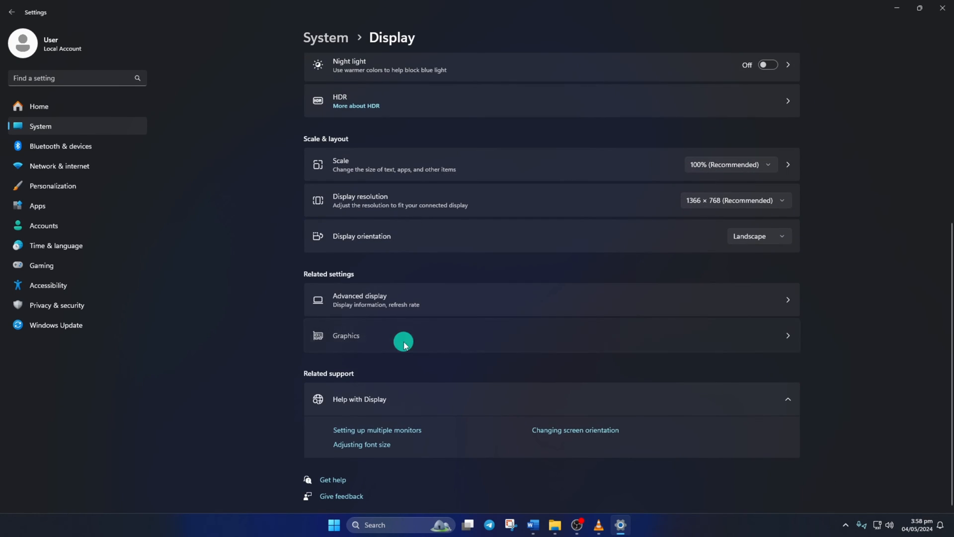
# On the Graphics page, set Rocket League's graphics preference to High performance.
pyautogui.click(403, 335)
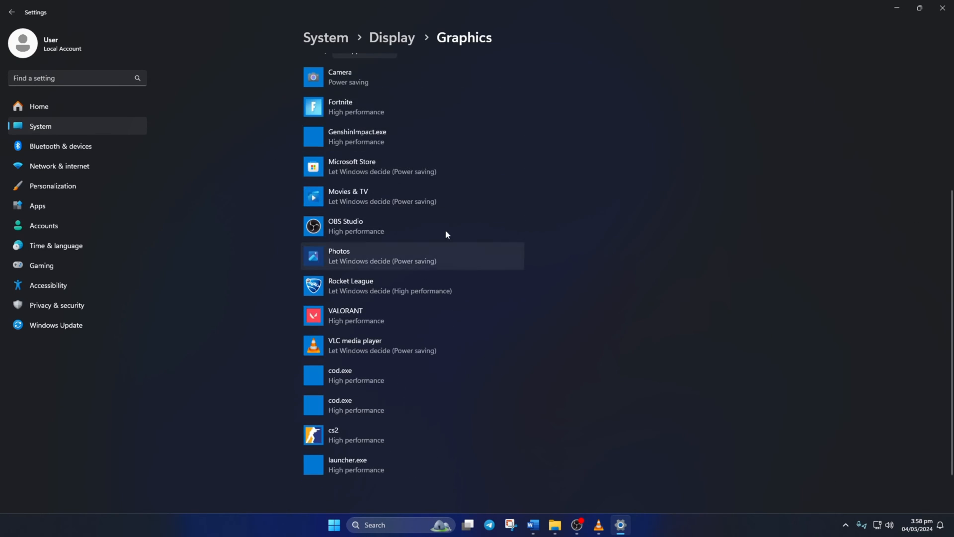
pyautogui.moveTo(484, 265)
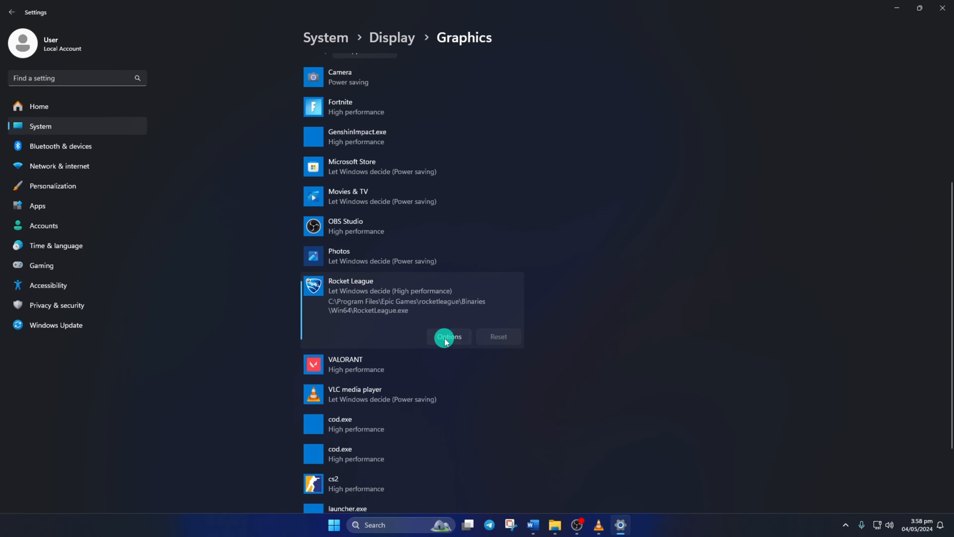
pyautogui.click(448, 337)
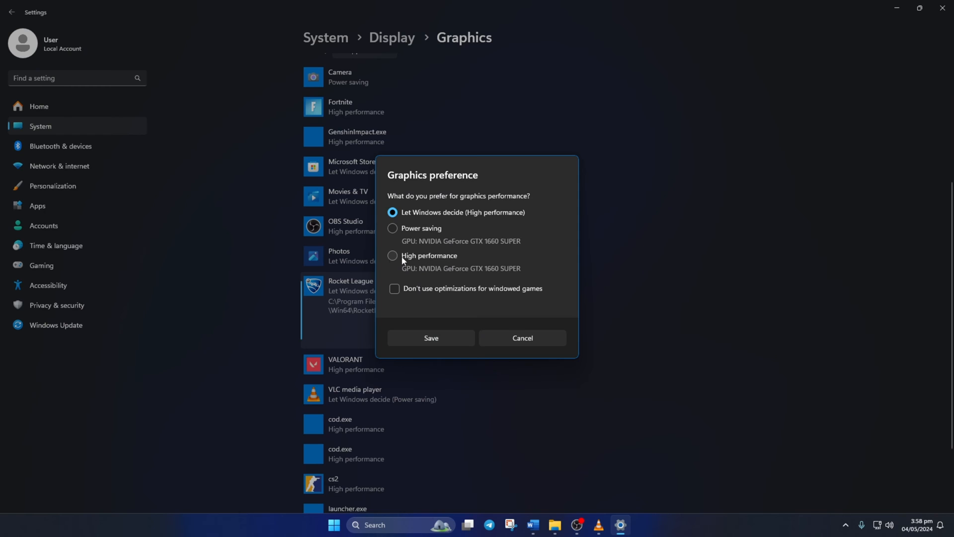
pyautogui.click(431, 338)
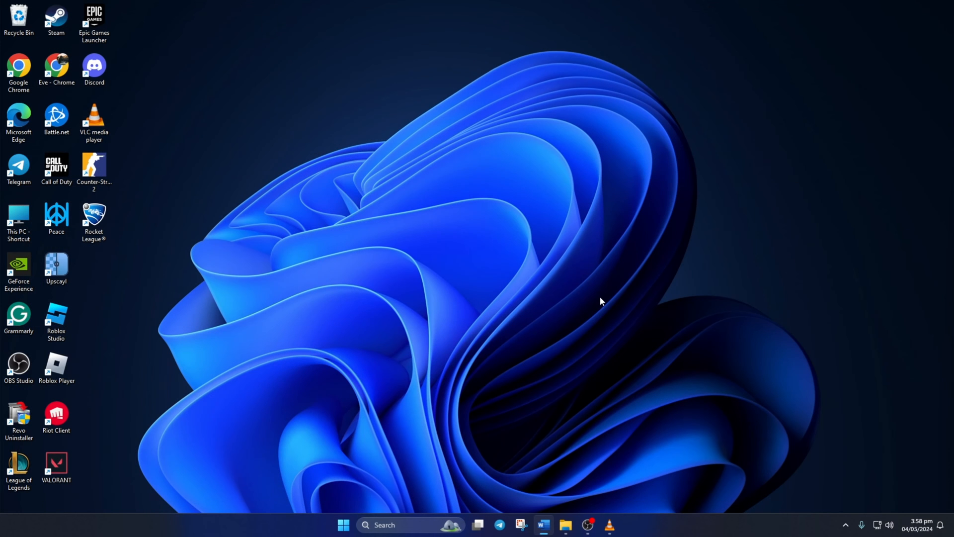
pyautogui.moveTo(461, 304)
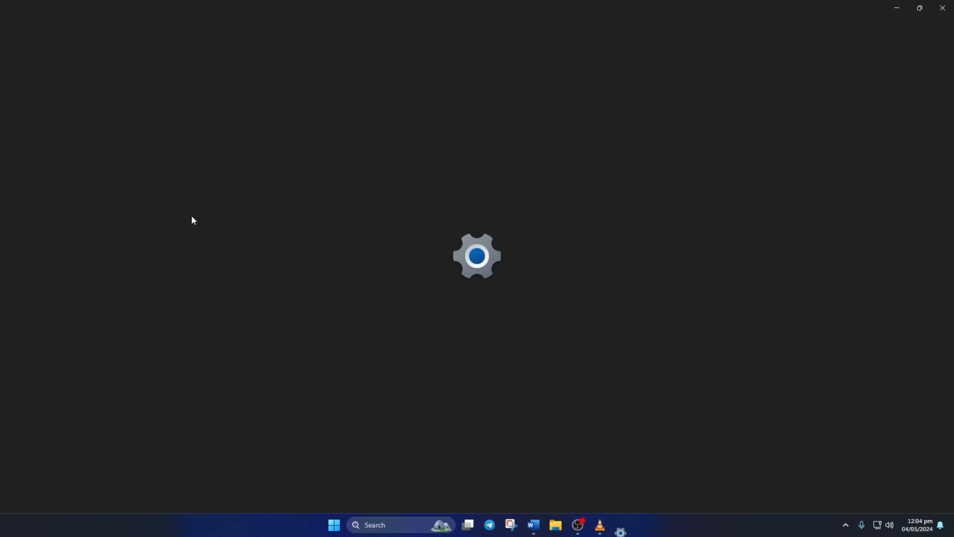
# Reopen Settings and set System > Power mode to Best performance.
pyautogui.click(619, 528)
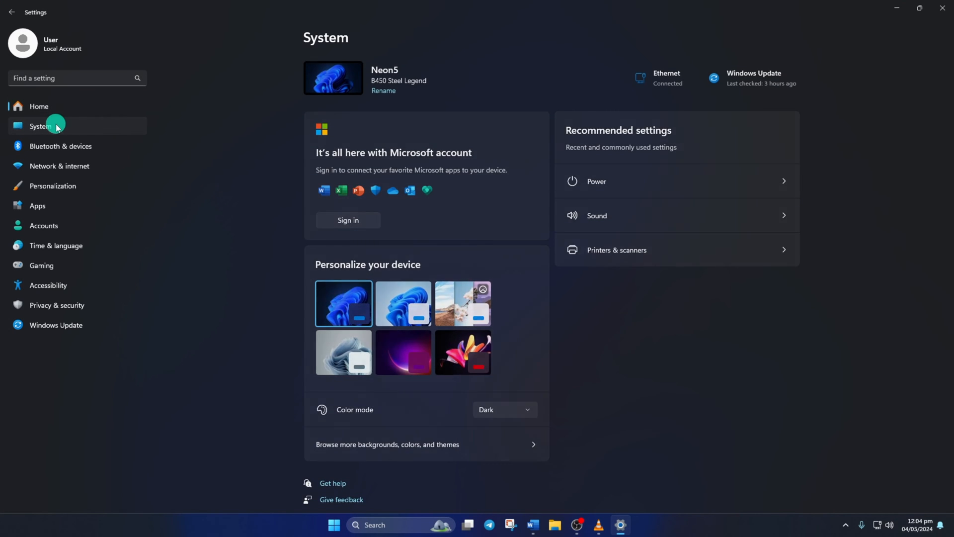
pyautogui.click(41, 126)
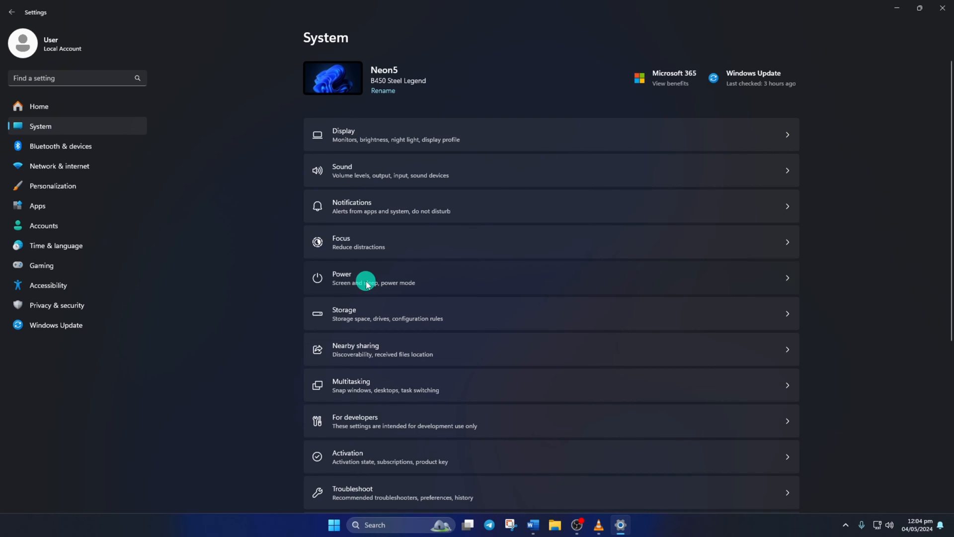
pyautogui.click(367, 279)
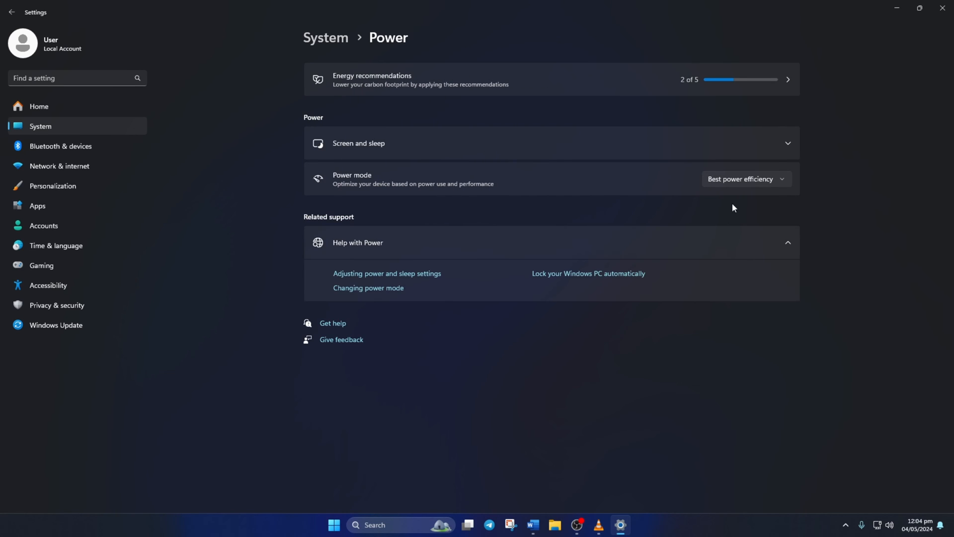
pyautogui.click(744, 179)
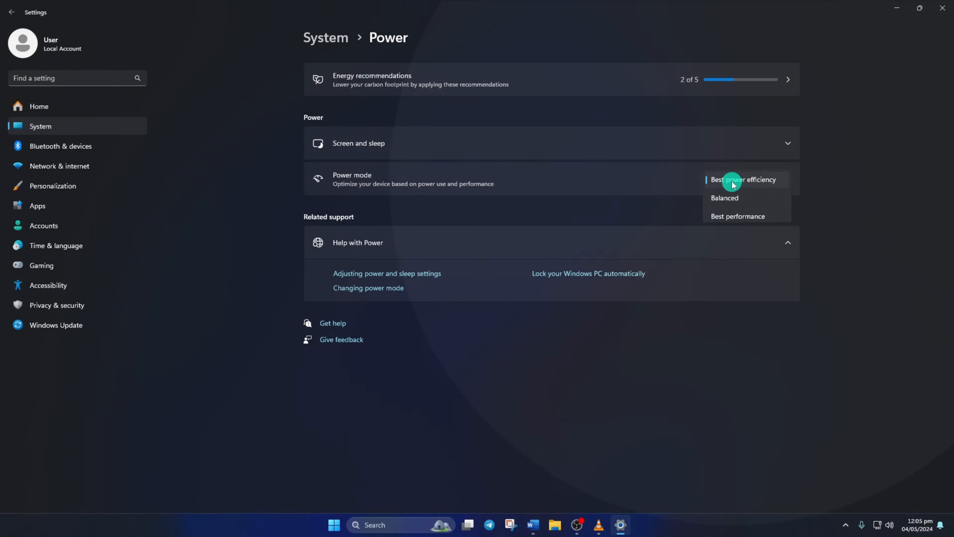
pyautogui.click(737, 215)
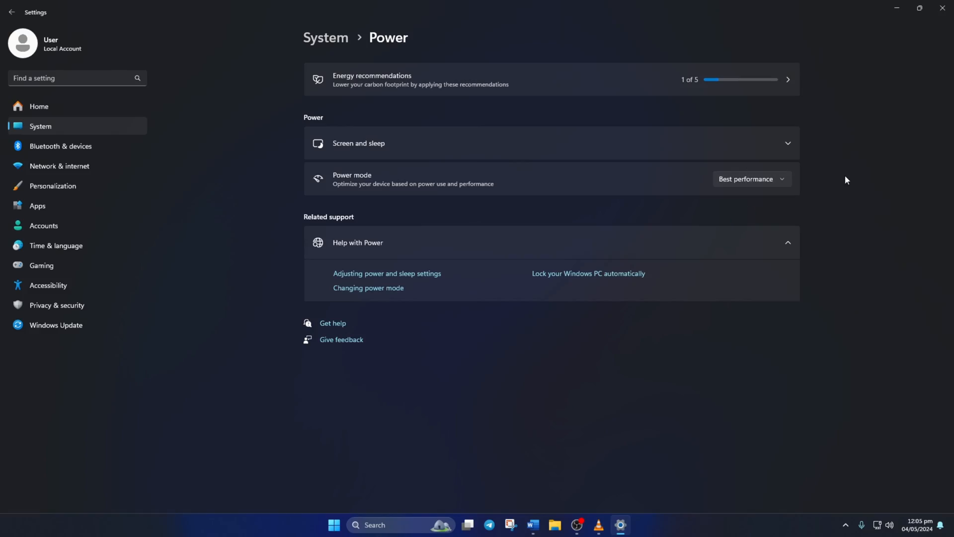